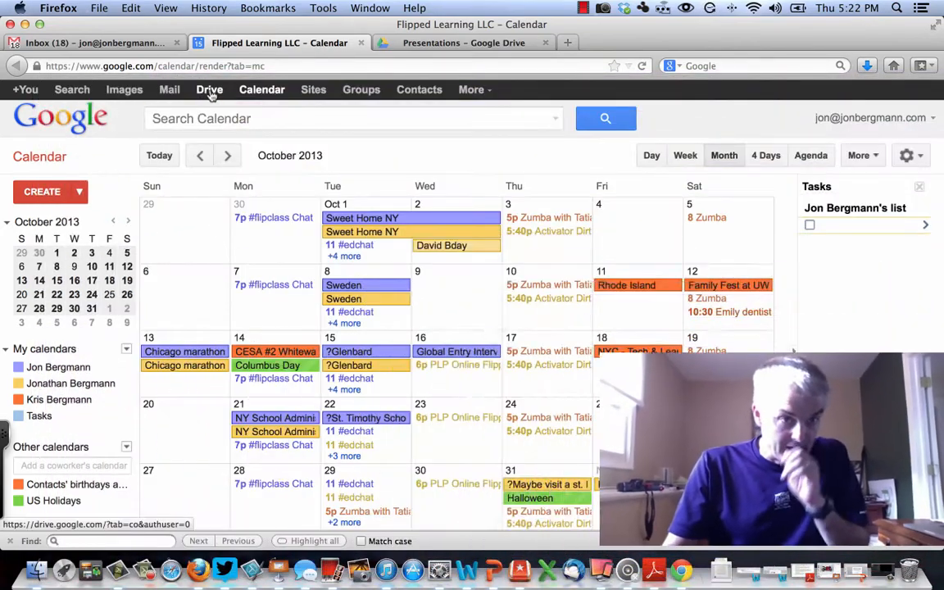
Switch from Google Calendar to the FlippedLearningCommonCore deck in PowerPoint.
{"action": "left_click", "coordinate": [210, 88]}
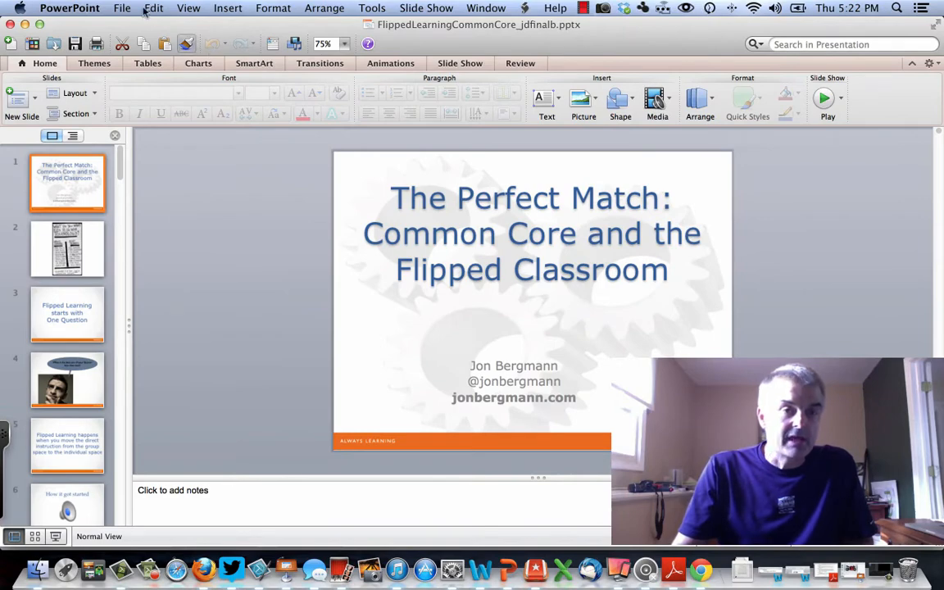
Save the deck as FlippedLearningCommonCore_jdfinalb.pdf via Save As with PDF format.
{"action": "left_click", "coordinate": [122, 6]}
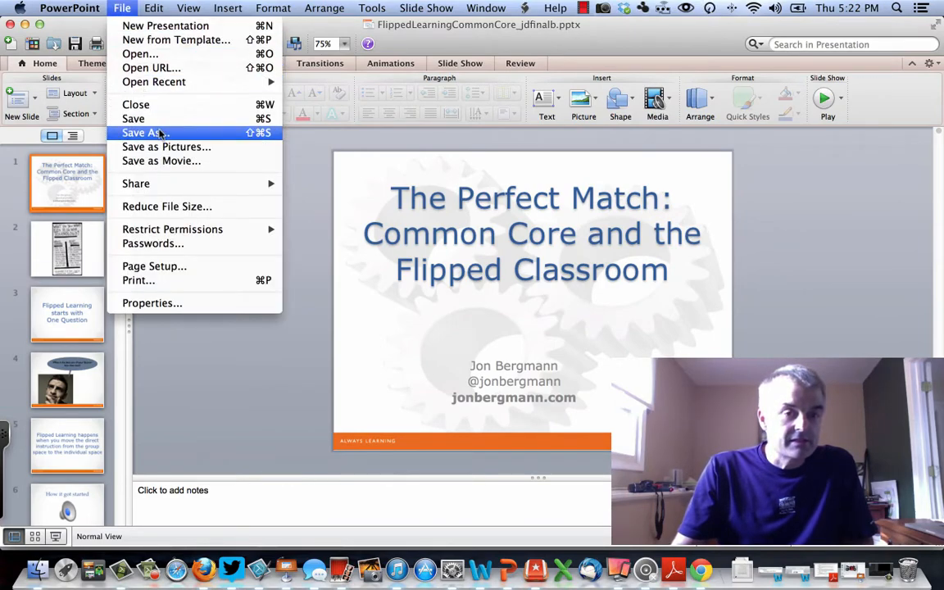
{"action": "left_click", "coordinate": [144, 133]}
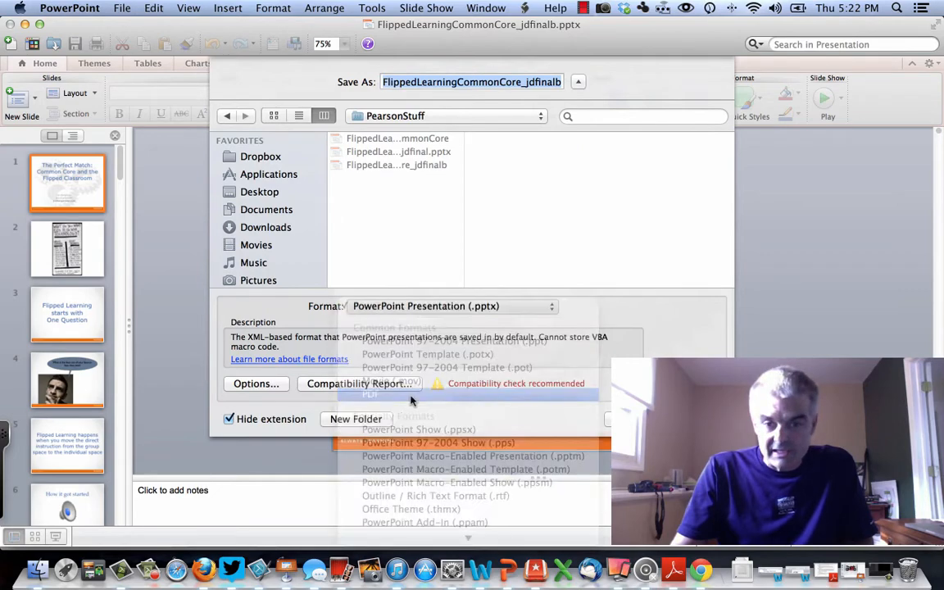
{"action": "left_click", "coordinate": [371, 395]}
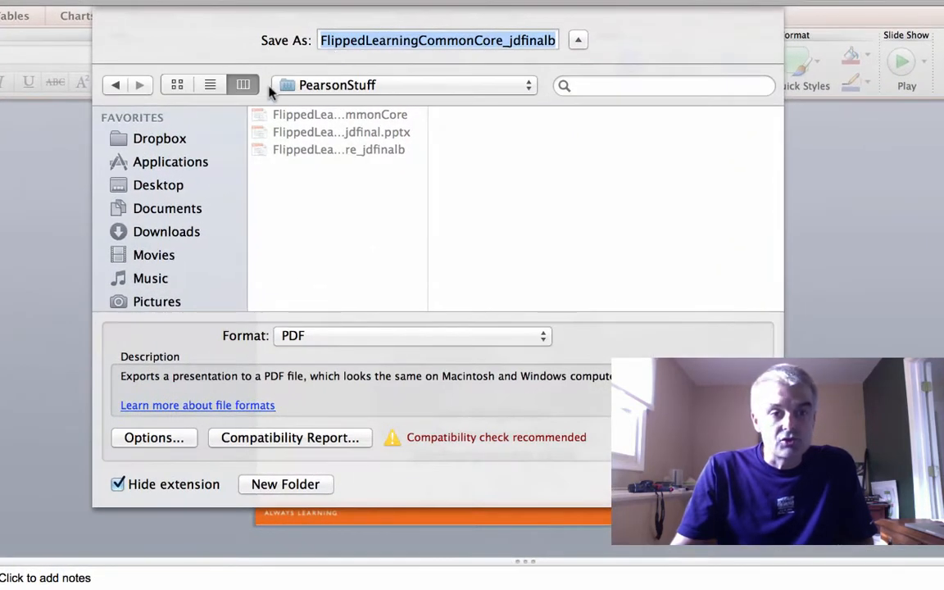
{"action": "left_click", "coordinate": [161, 184]}
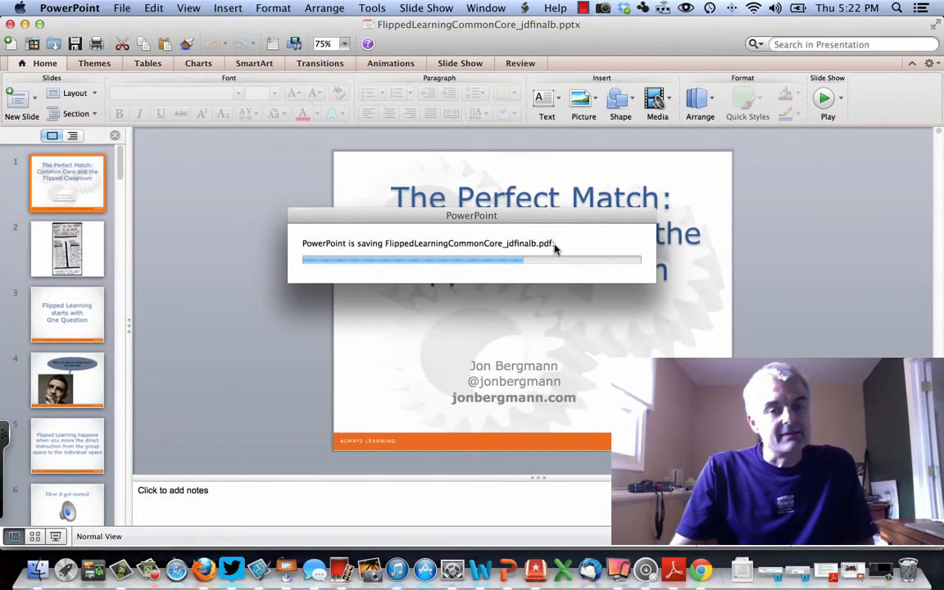
{"action": "mouse_move", "coordinate": [548, 302]}
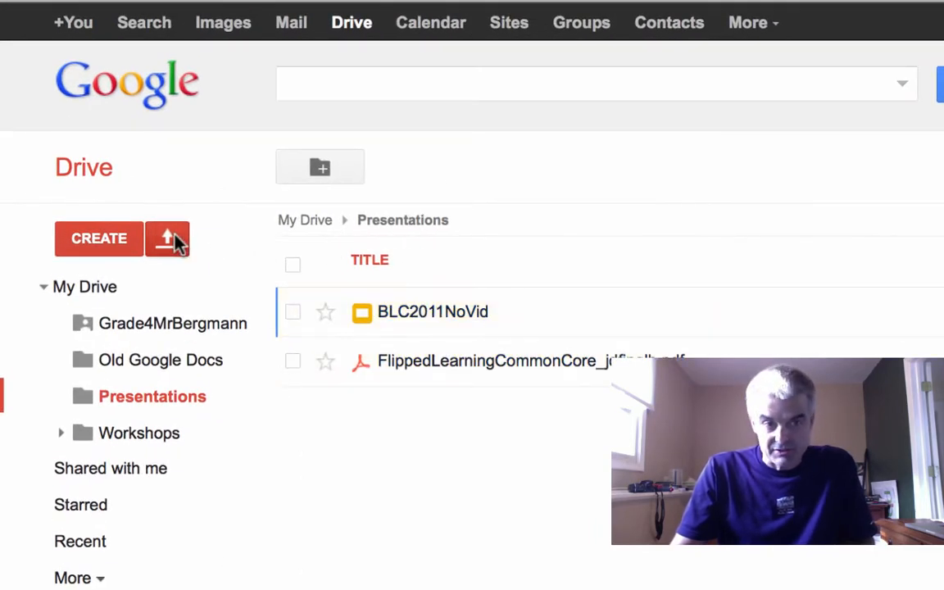
Upload RelationshipsKeynote.pdf from the Desktop into the Drive Presentations folder.
{"action": "left_click", "coordinate": [167, 240]}
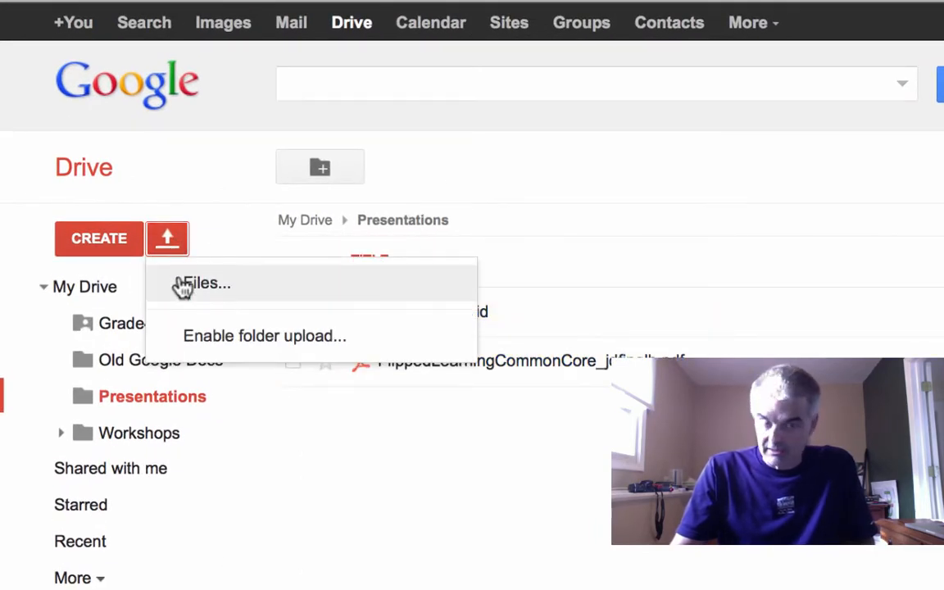
{"action": "left_click", "coordinate": [207, 282]}
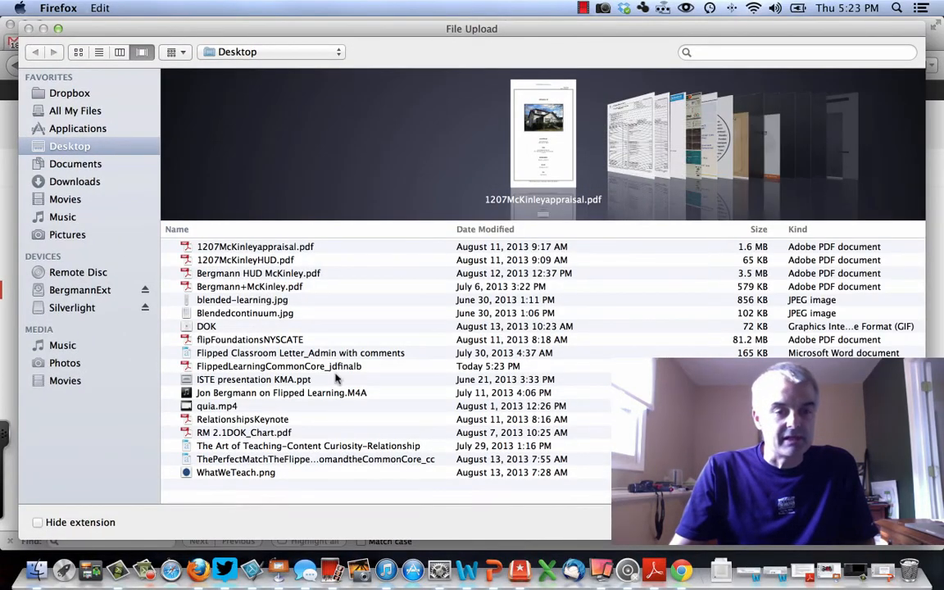
{"action": "mouse_move", "coordinate": [262, 433]}
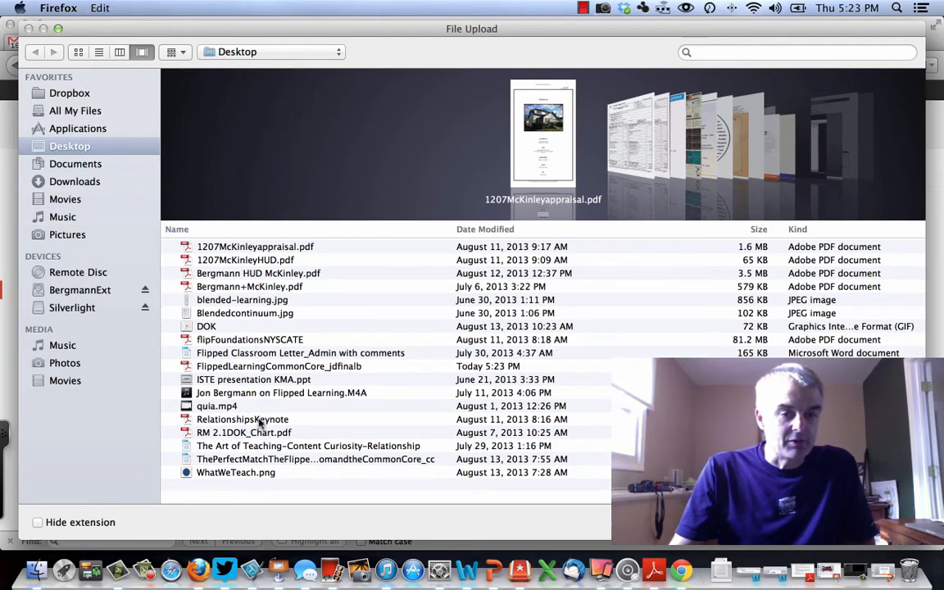
{"action": "left_click", "coordinate": [243, 420]}
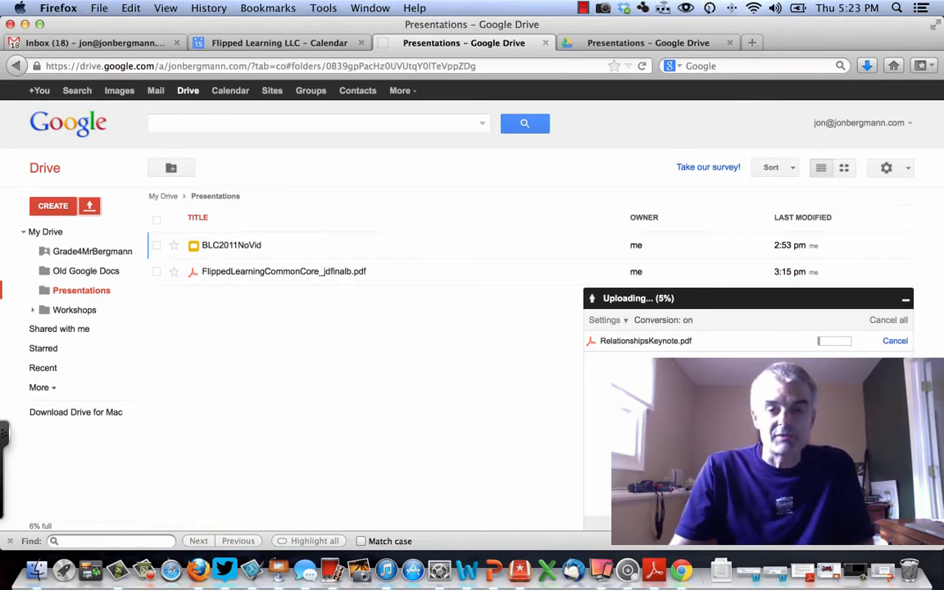
{"action": "mouse_move", "coordinate": [474, 343]}
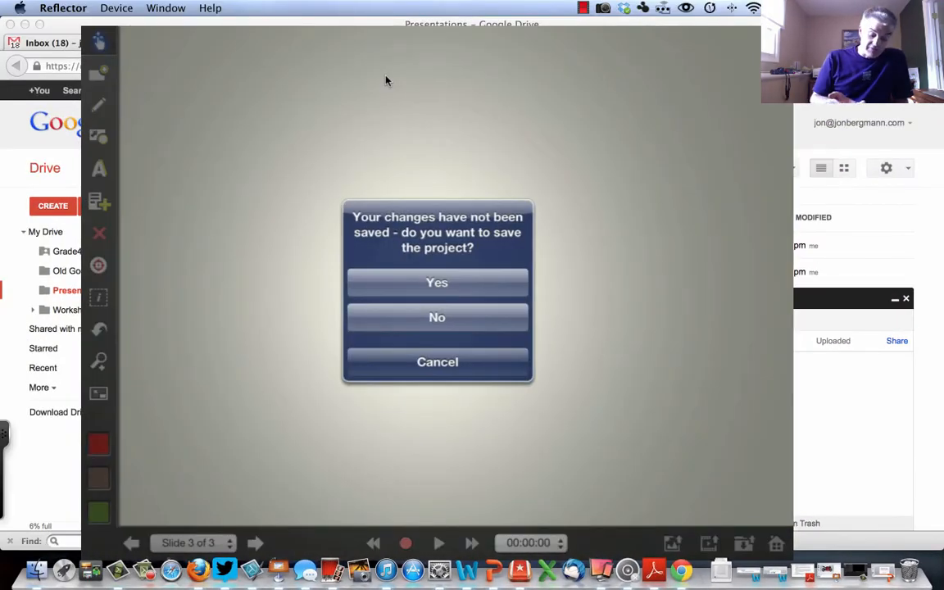
Agree to save the unsaved drawing and name the project 'first project'.
{"action": "left_click", "coordinate": [436, 282]}
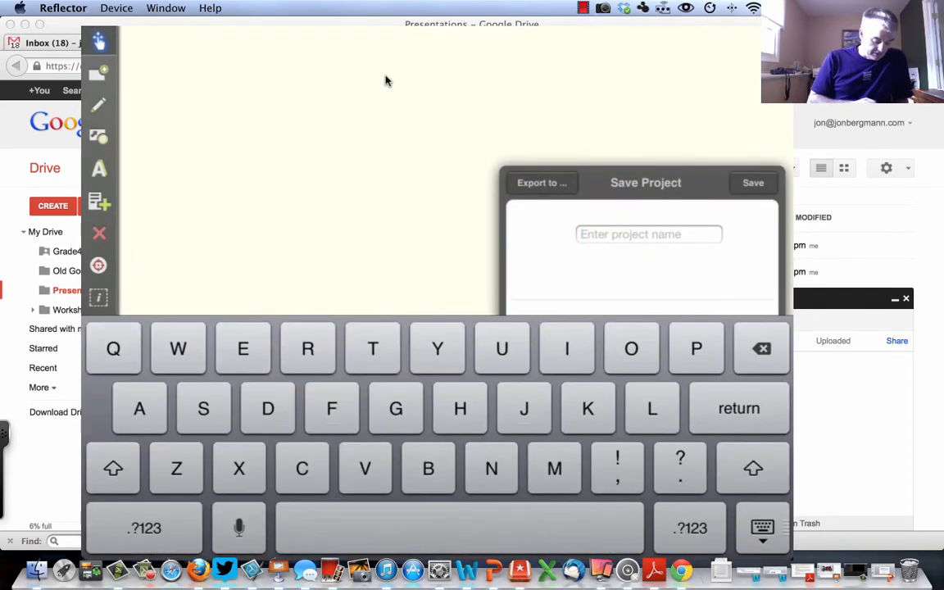
{"action": "type", "text": "first"}
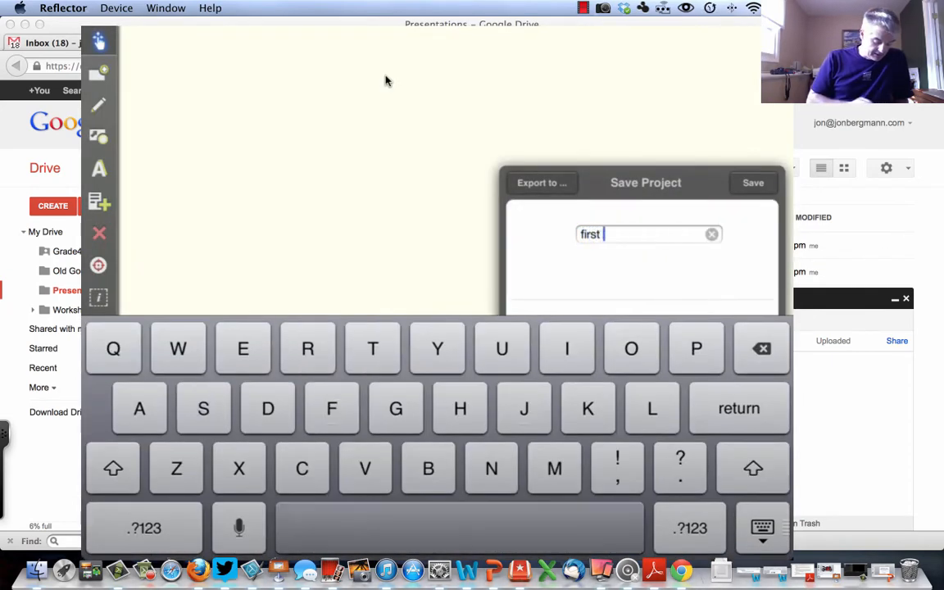
{"action": "type", "text": "proj"}
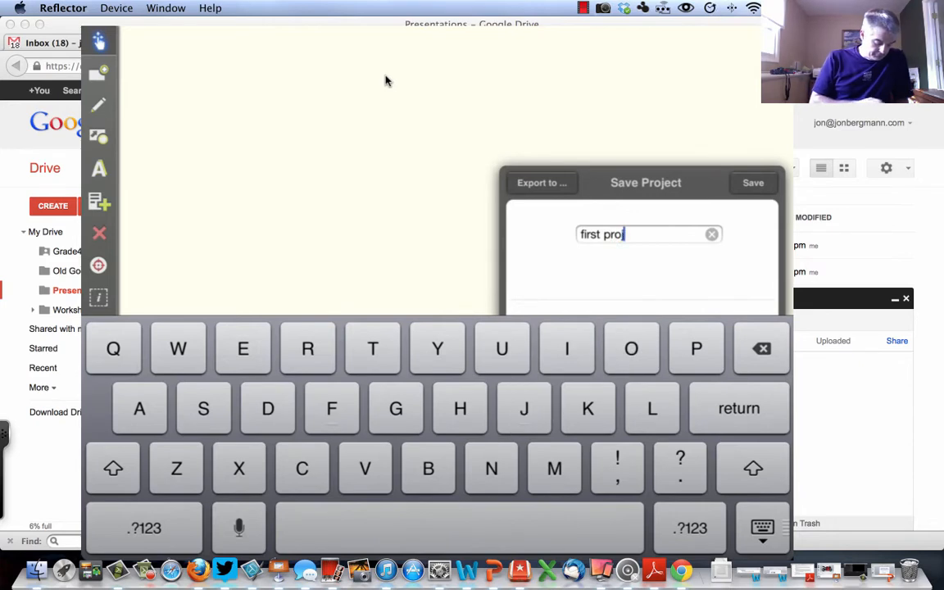
{"action": "type", "text": "ect"}
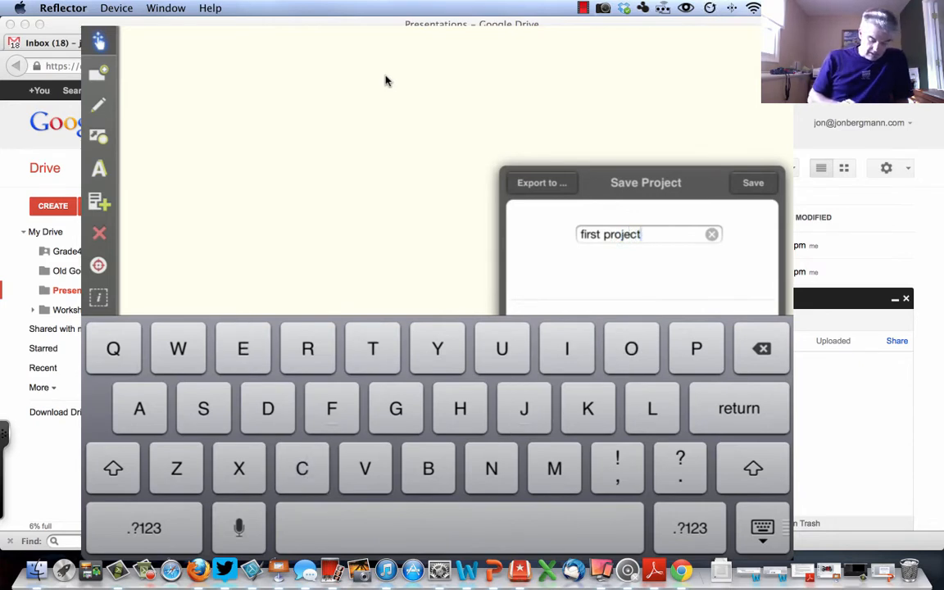
{"action": "left_click", "coordinate": [752, 182]}
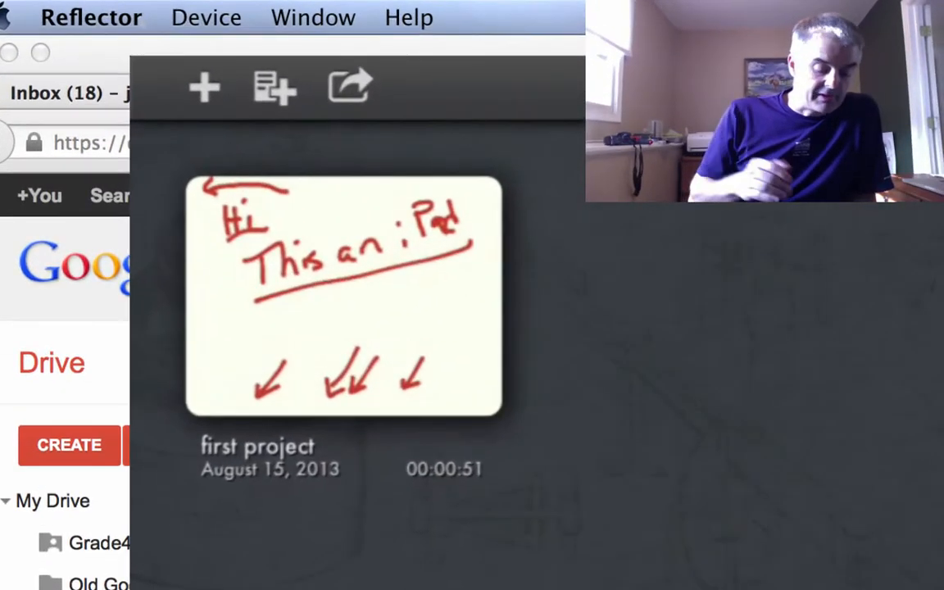
Start a new project with a colour template and open the Drive Presentations folder for import.
{"action": "left_click", "coordinate": [204, 85]}
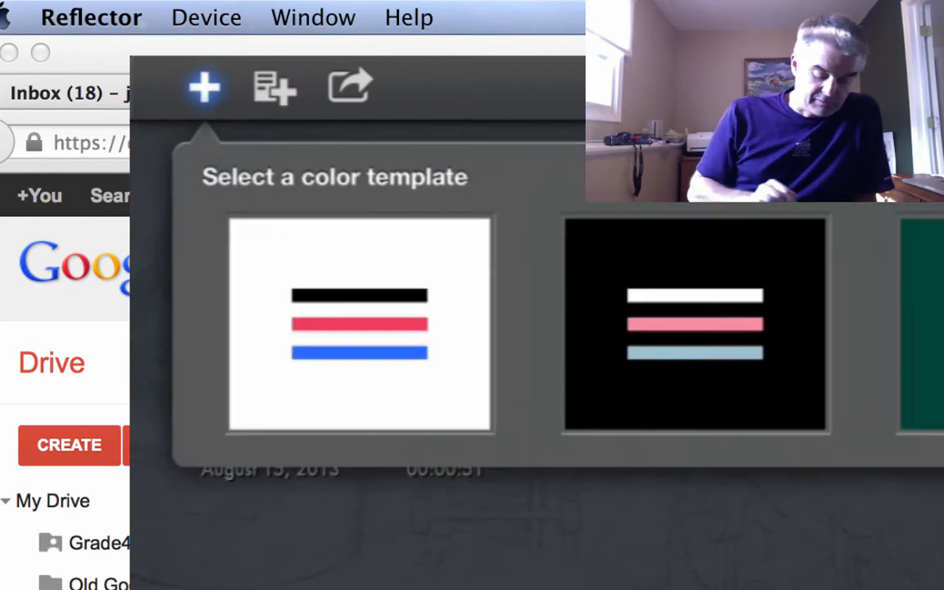
{"action": "left_click", "coordinate": [360, 325]}
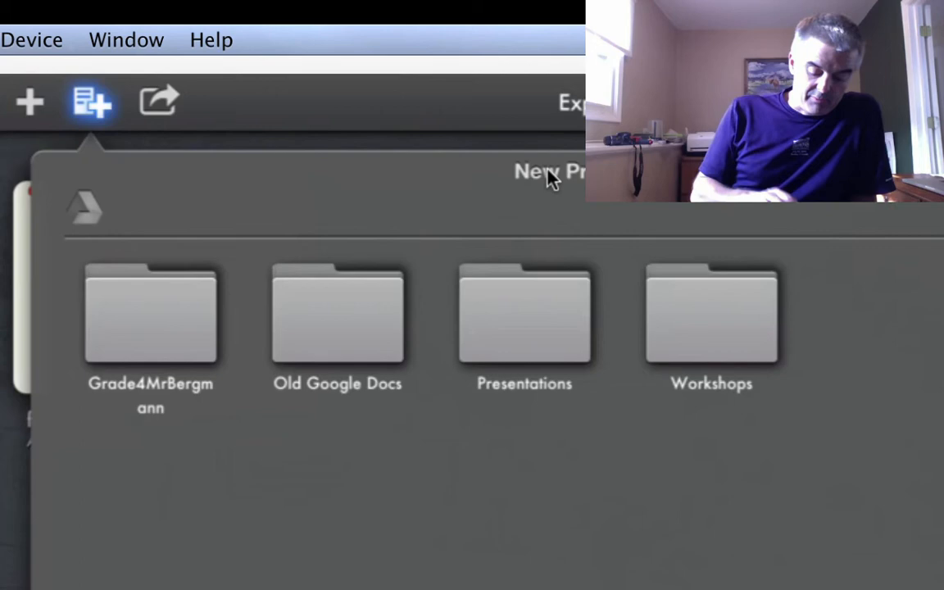
{"action": "double_click", "coordinate": [524, 315]}
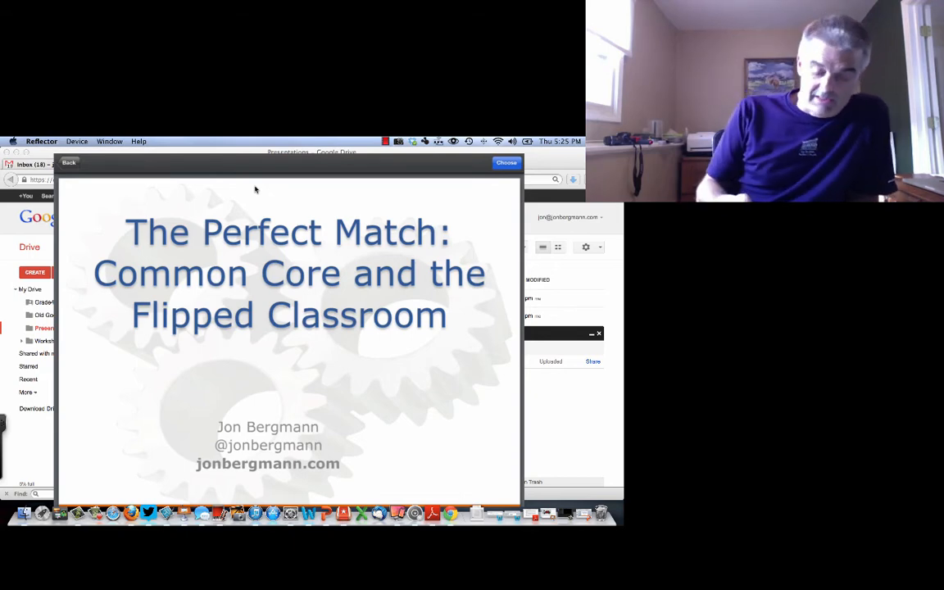
Import the previewed 43-slide PDF and draw a black arrow on the title slide.
{"action": "left_click", "coordinate": [506, 163]}
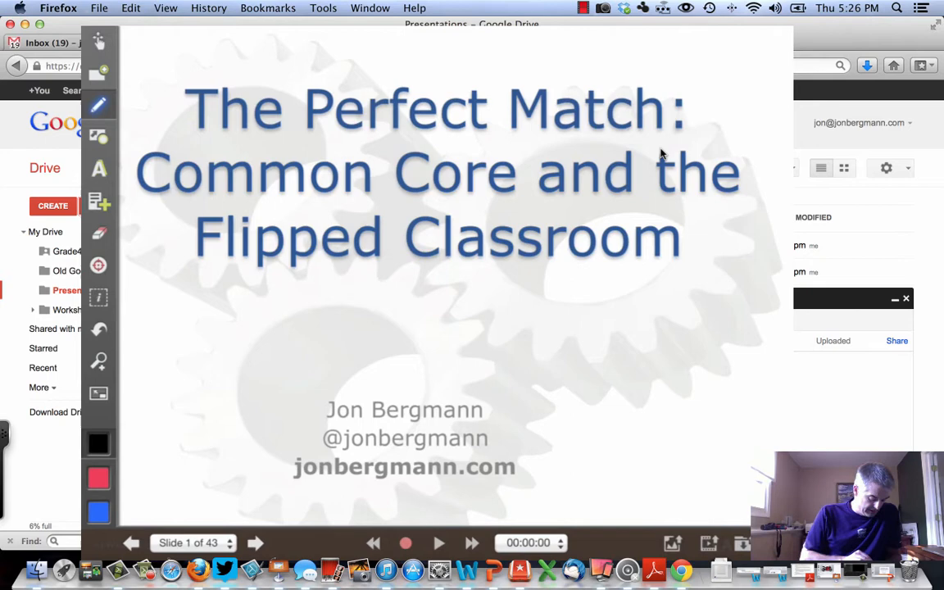
{"action": "left_click_drag", "start_coordinate": [254, 402], "coordinate": [173, 501]}
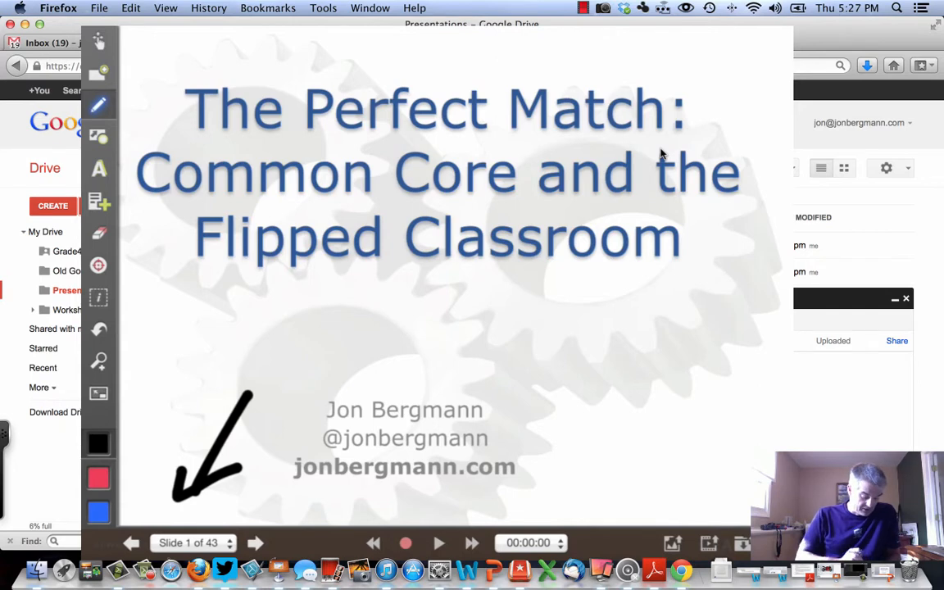
Flip forward through several slides and step back to the title slide.
{"action": "left_click", "coordinate": [255, 543]}
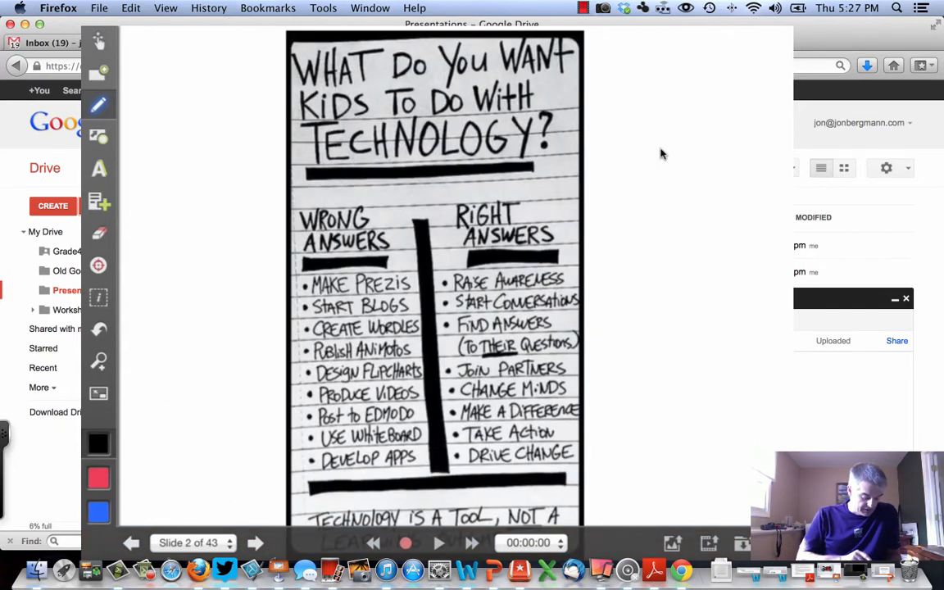
{"action": "left_click", "coordinate": [256, 543]}
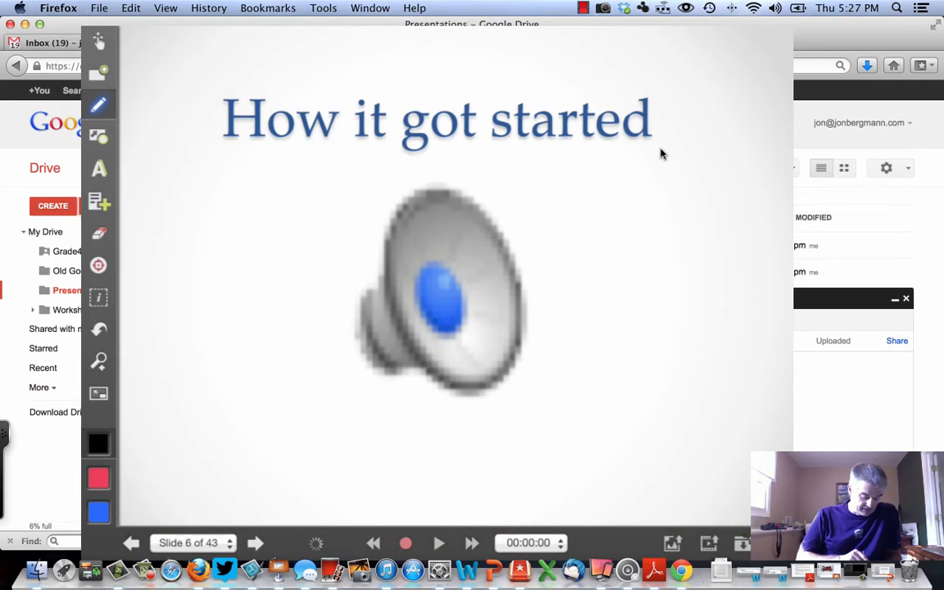
{"action": "left_click", "coordinate": [256, 543]}
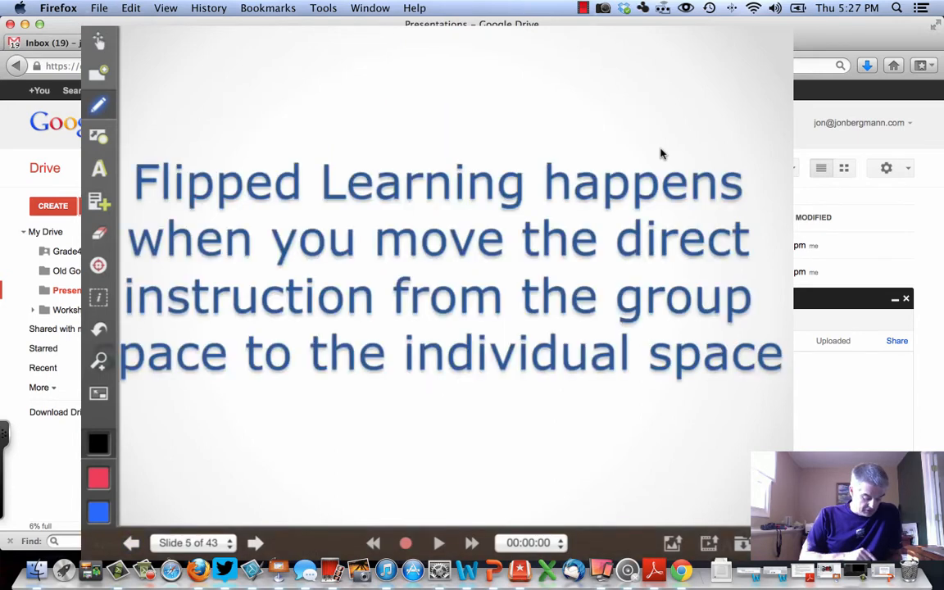
{"action": "left_click", "coordinate": [131, 543]}
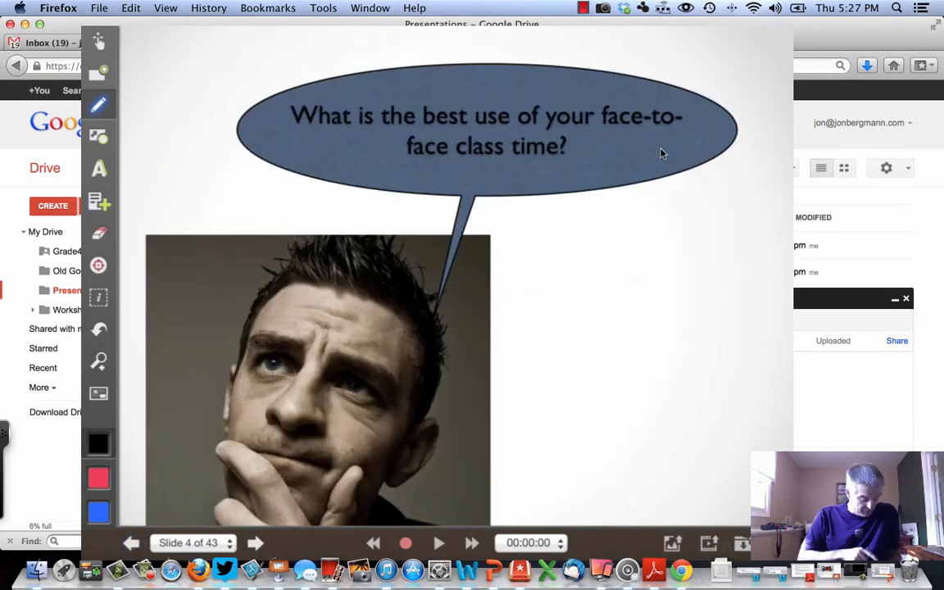
{"action": "left_click", "coordinate": [131, 543]}
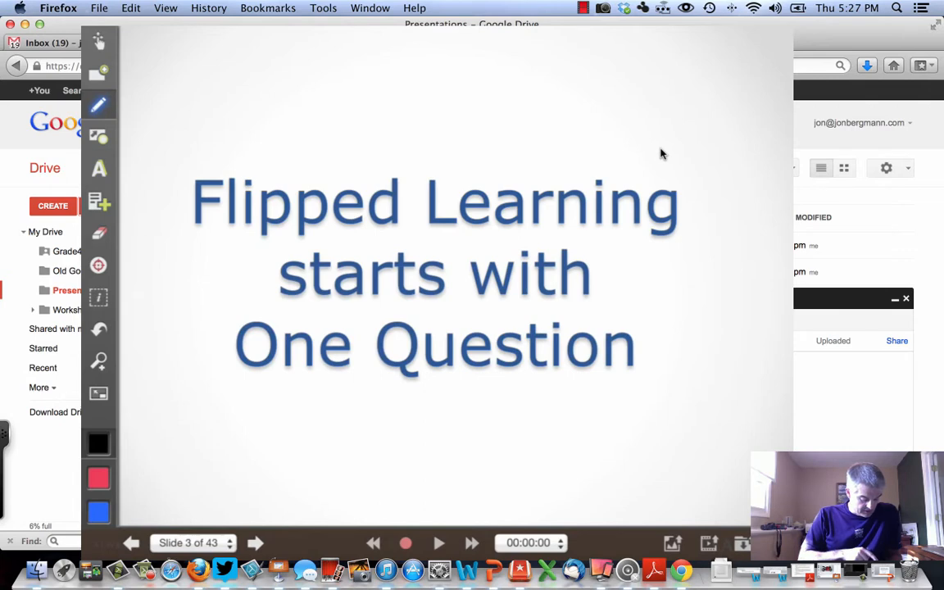
{"action": "left_click", "coordinate": [131, 543]}
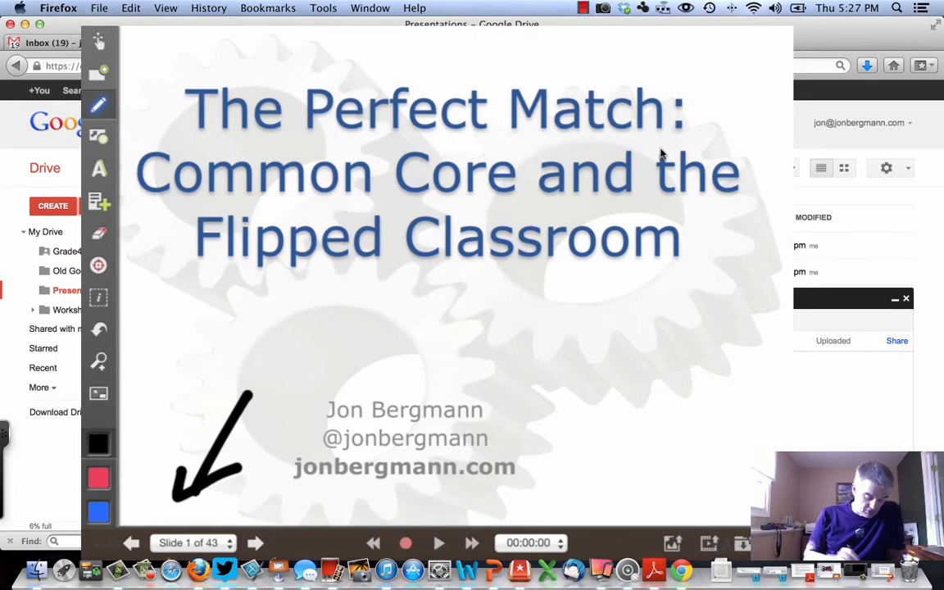
Record narration on slide 18, writing DOK in red and circling verbs like Classify, Compare and Interpret.
{"action": "left_click", "coordinate": [440, 543]}
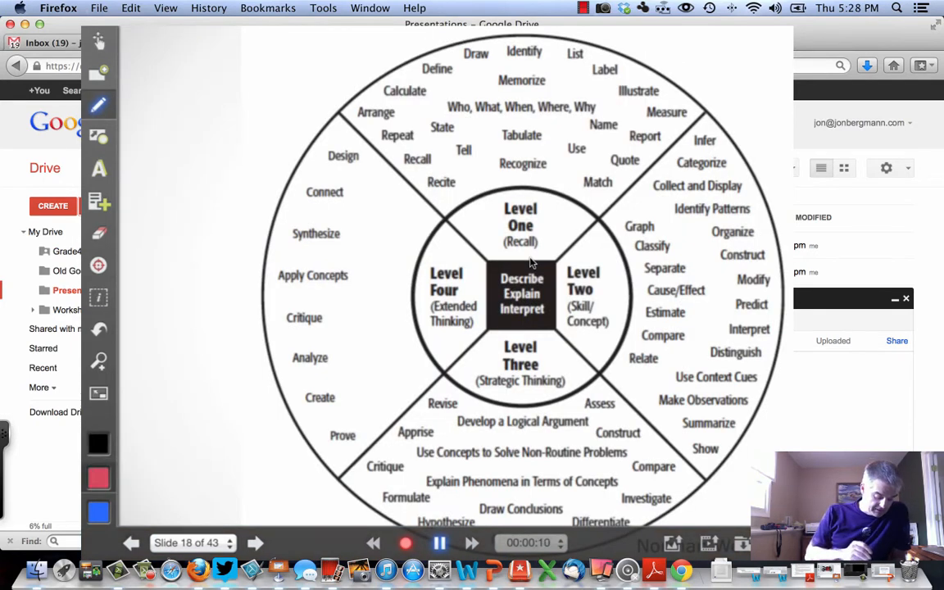
{"action": "left_click_drag", "start_coordinate": [164, 139], "coordinate": [188, 194]}
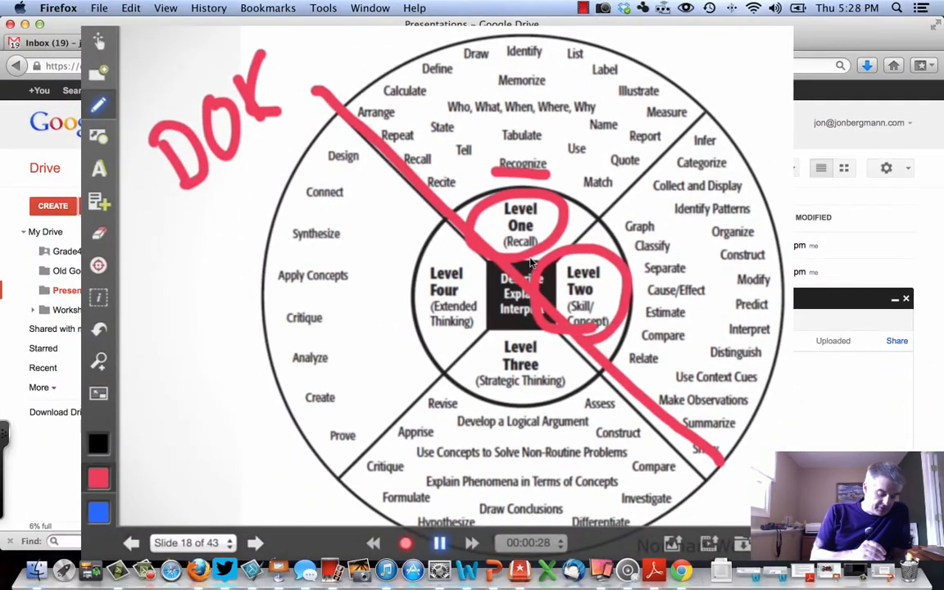
{"action": "left_click", "coordinate": [99, 105]}
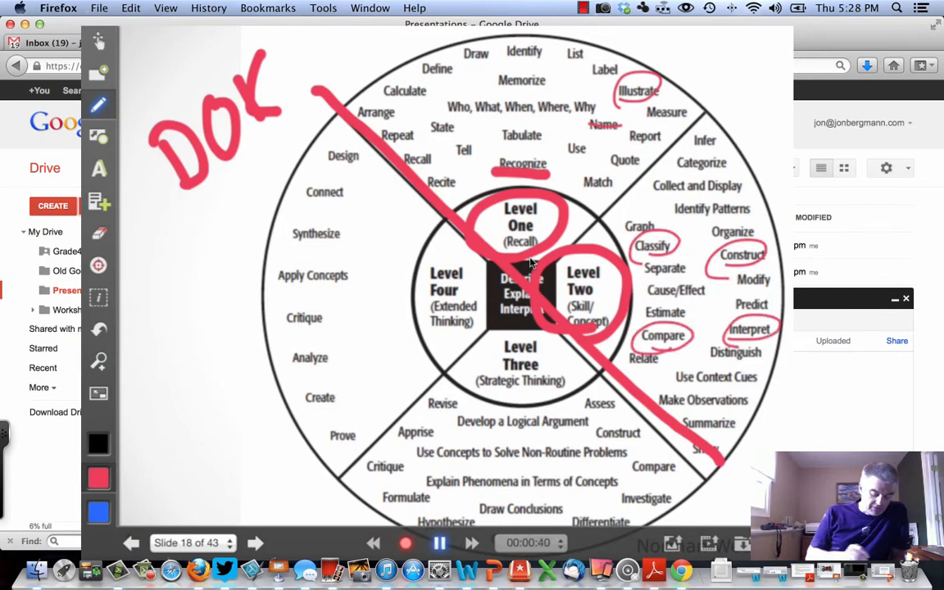
{"action": "left_click_drag", "start_coordinate": [180, 483], "coordinate": [380, 377]}
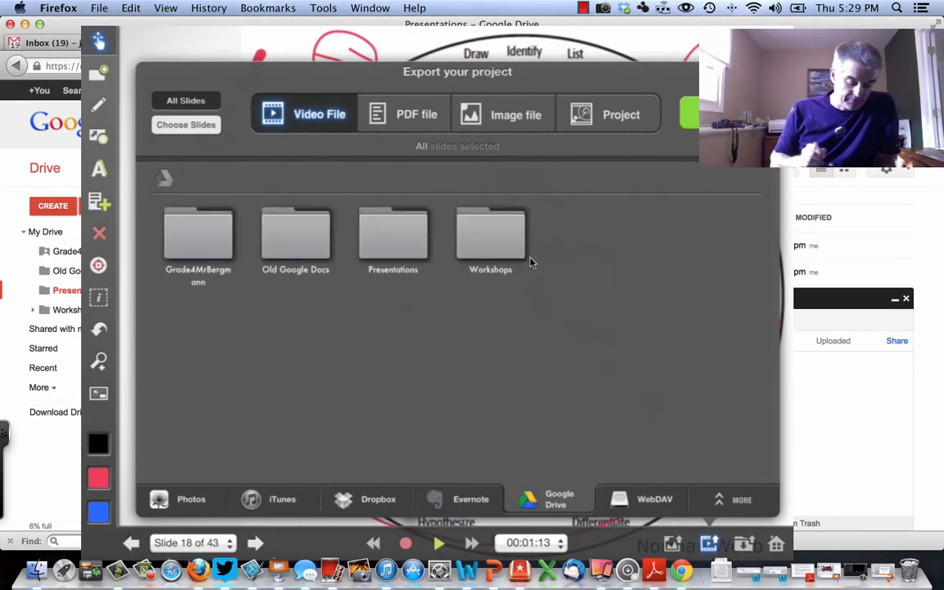
Export the video named 'commomcore' into the Grade4MrBergmann folder on Google Drive.
{"action": "double_click", "coordinate": [197, 233]}
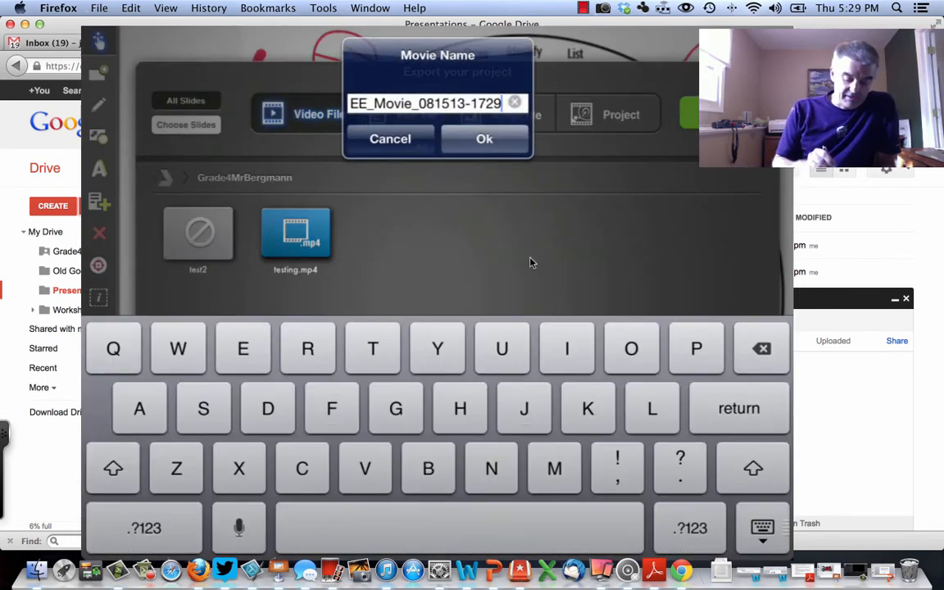
{"action": "type", "text": "commomcore"}
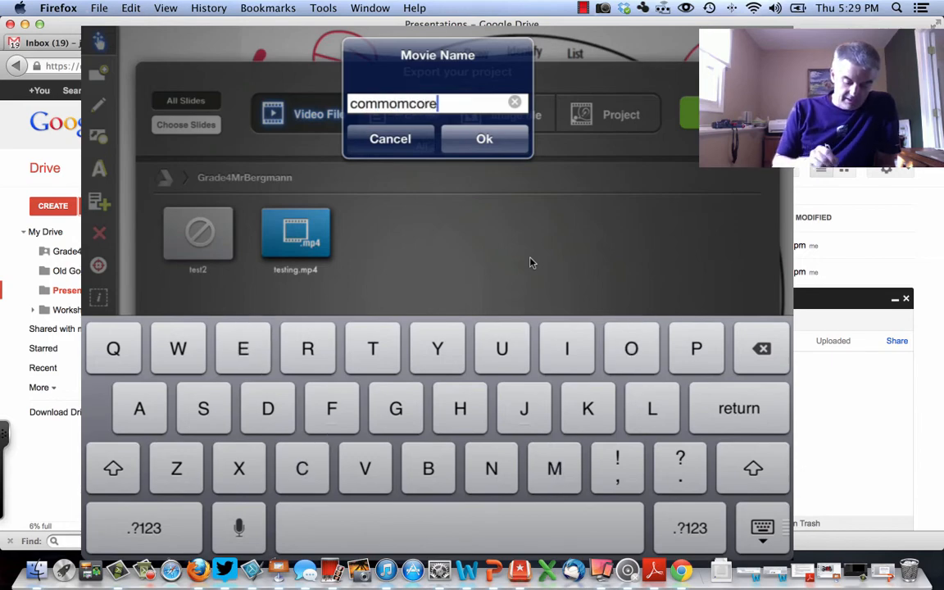
{"action": "left_click", "coordinate": [485, 138]}
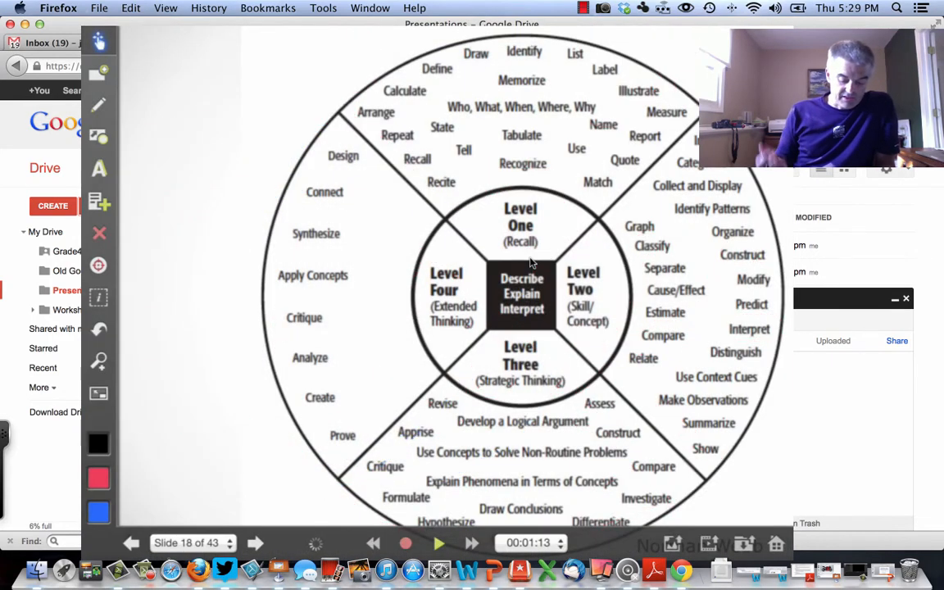